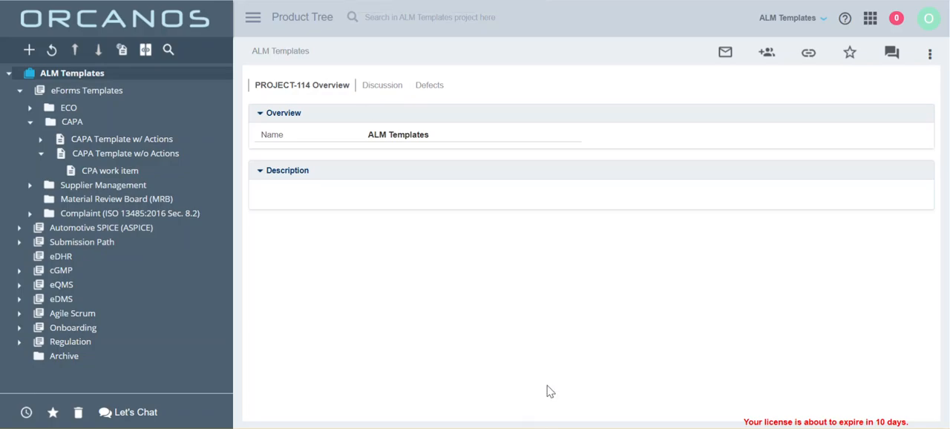
{"action": "mouse_move", "coordinate": [556, 363]}
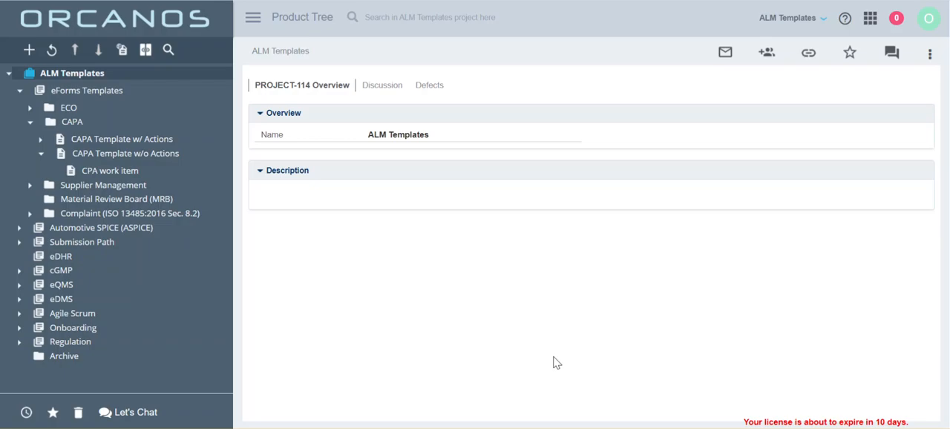
View the CAPA folder overview and the CAPA Template w/o Actions record
{"action": "left_click", "coordinate": [72, 121]}
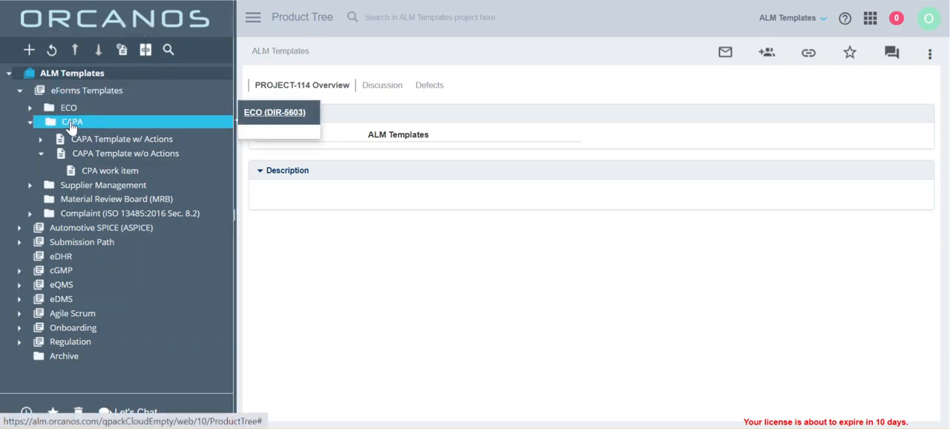
{"action": "left_click", "coordinate": [72, 121]}
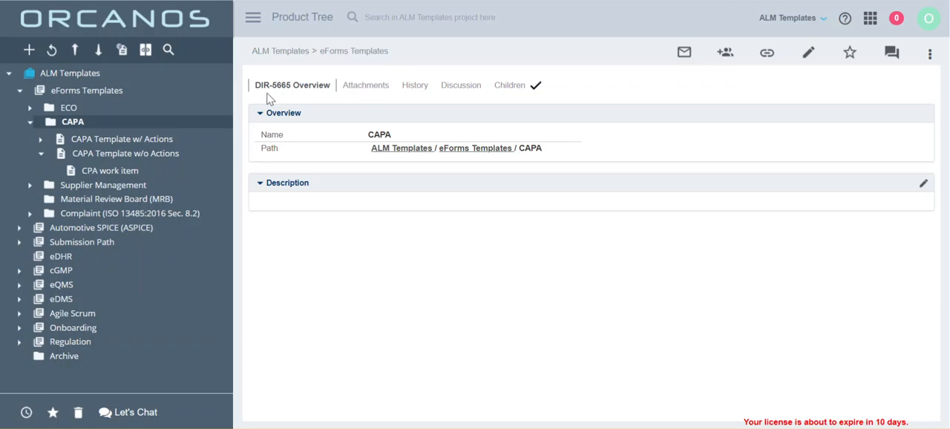
{"action": "mouse_move", "coordinate": [295, 142]}
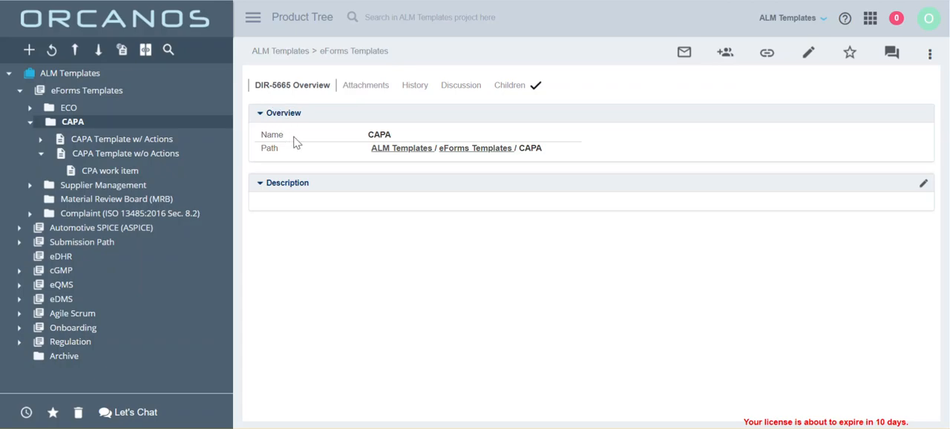
{"action": "left_click", "coordinate": [128, 153]}
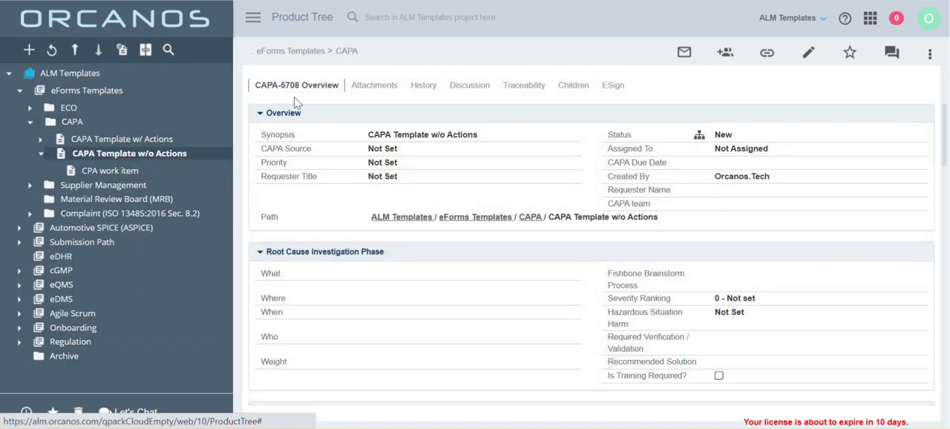
{"action": "mouse_move", "coordinate": [260, 97]}
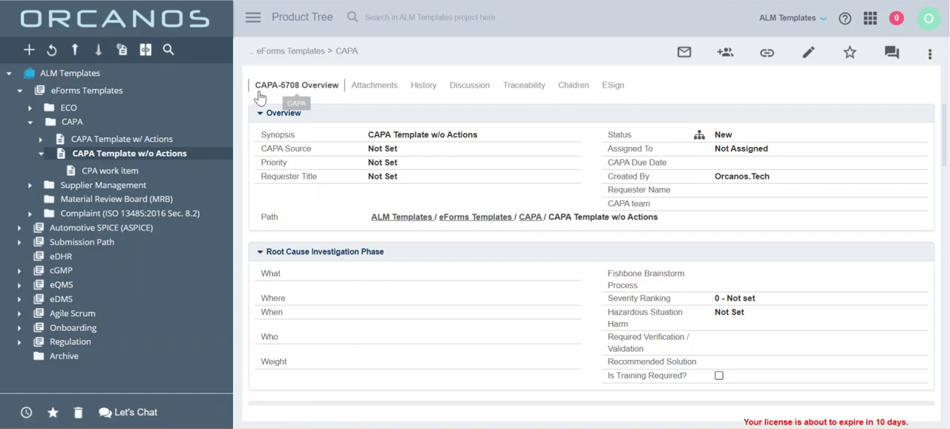
{"action": "mouse_move", "coordinate": [291, 97]}
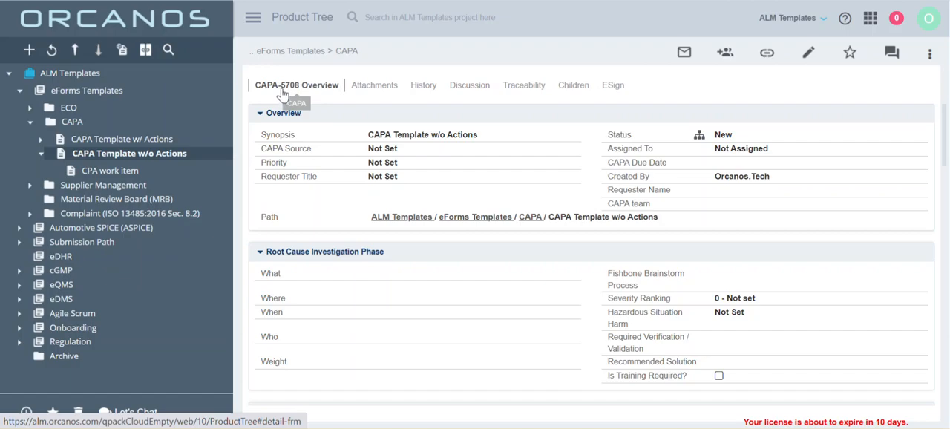
Inspect the CPA work item's details, including CAPA data and electronic signature sections
{"action": "left_click", "coordinate": [110, 170]}
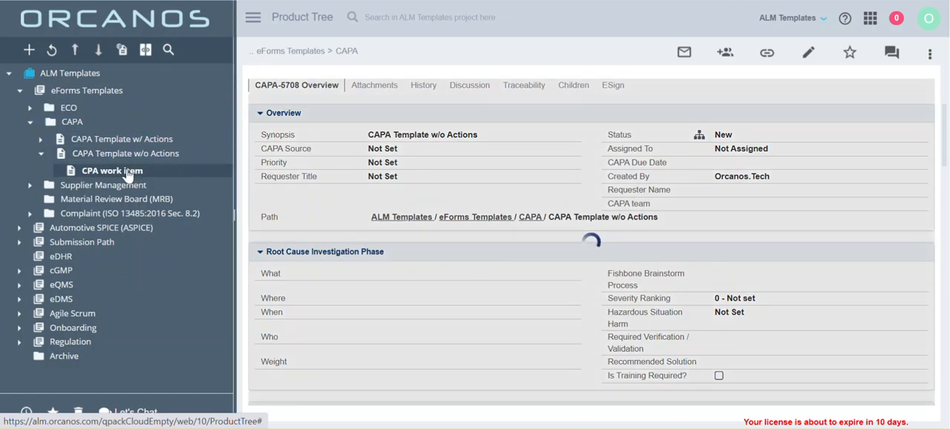
{"action": "left_click", "coordinate": [112, 171]}
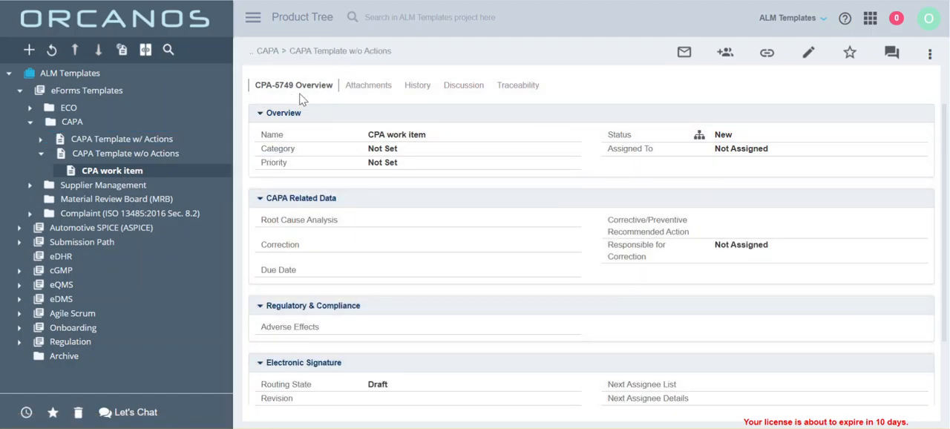
{"action": "mouse_move", "coordinate": [297, 85]}
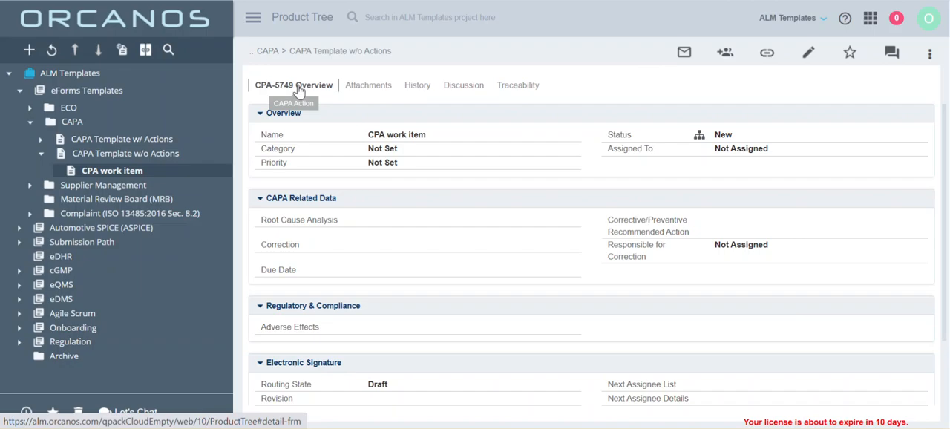
{"action": "mouse_move", "coordinate": [298, 90]}
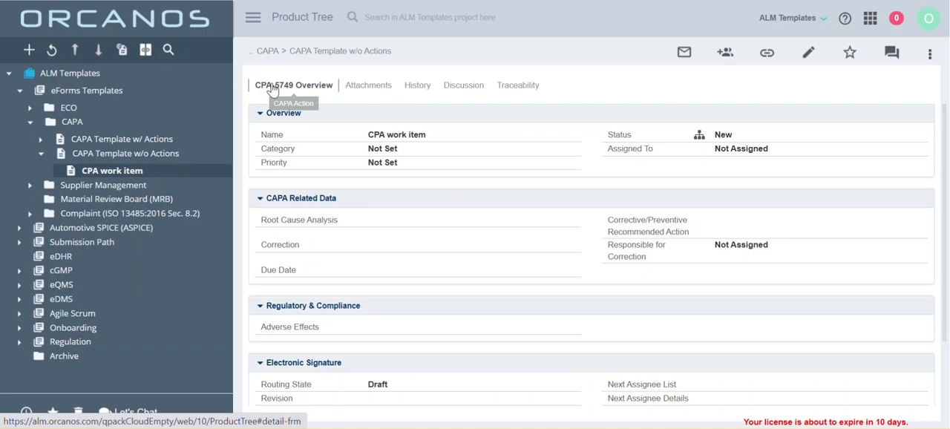
{"action": "left_click", "coordinate": [126, 153]}
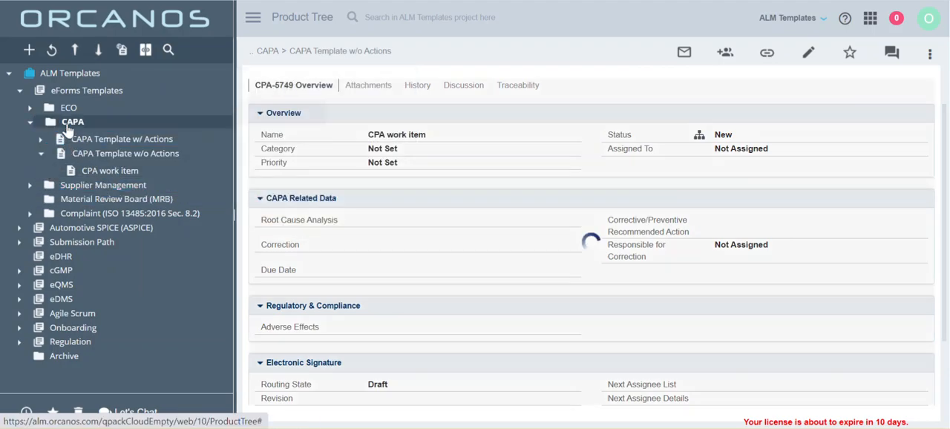
Reopen CAPA Template w/o Actions (CAPA-5708), briefly showing and dismissing the module list
{"action": "left_click", "coordinate": [125, 153]}
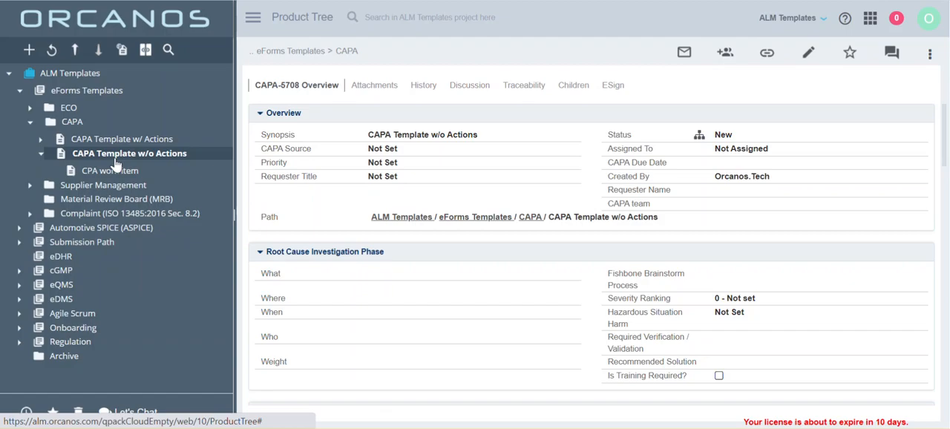
{"action": "mouse_move", "coordinate": [857, 18]}
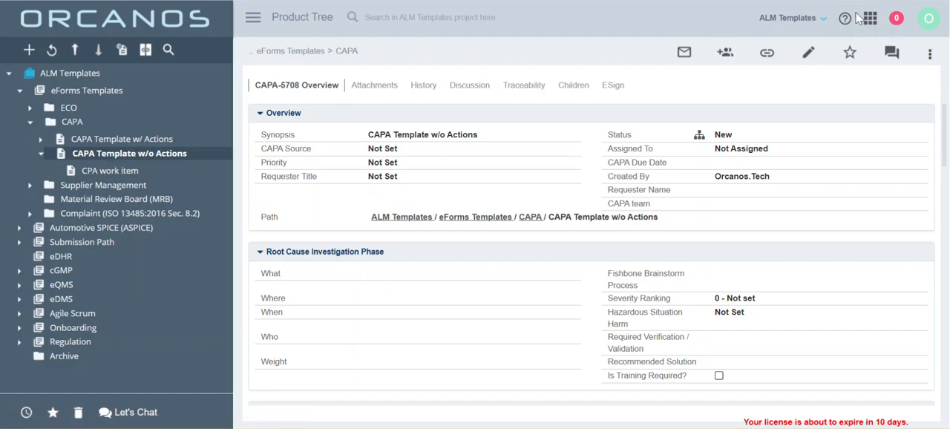
{"action": "left_click", "coordinate": [870, 18]}
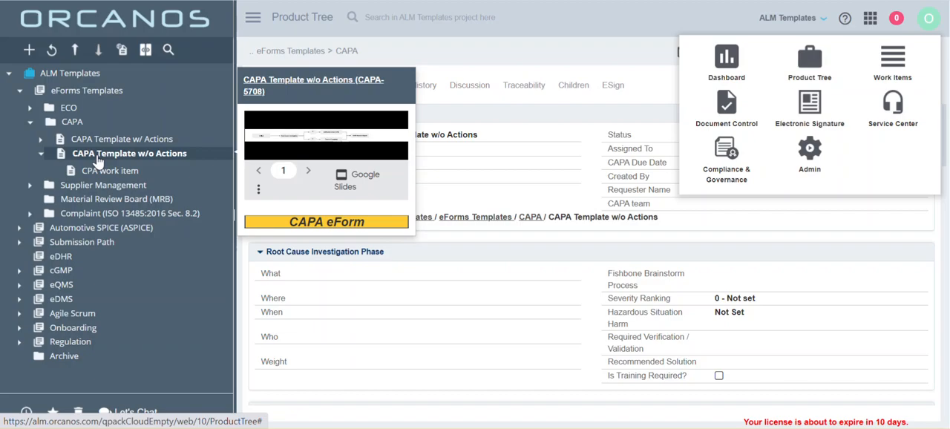
{"action": "left_click", "coordinate": [128, 153]}
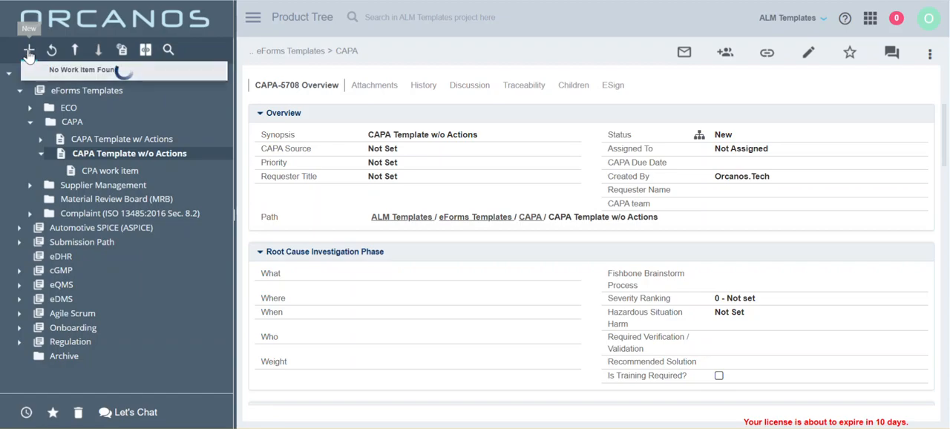
Create and save a CAPA Action named 'demo' (CAPA-5750) under the template
{"action": "left_click", "coordinate": [29, 50]}
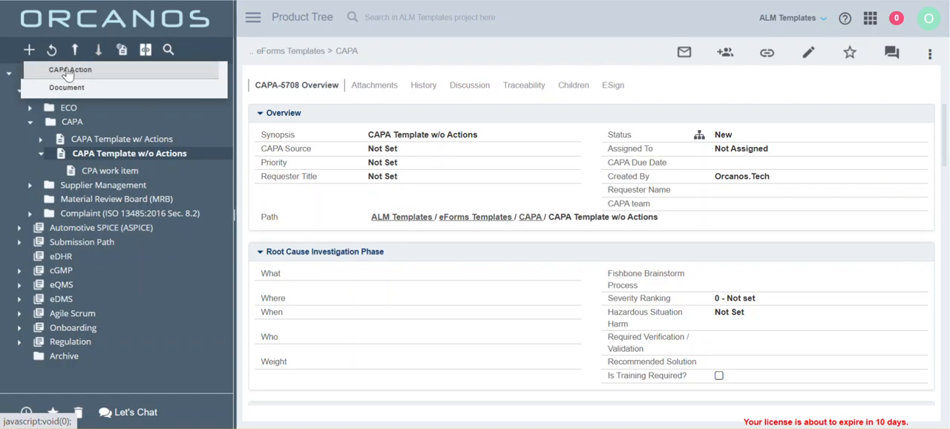
{"action": "left_click", "coordinate": [70, 73]}
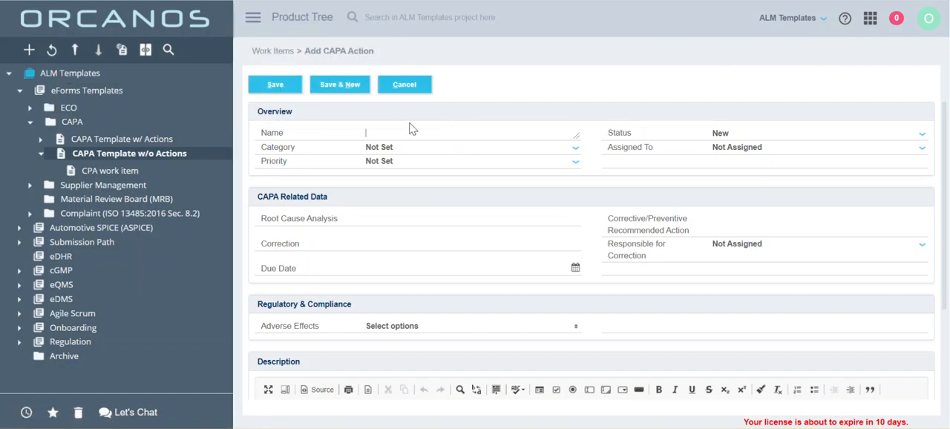
{"action": "type", "text": "demo"}
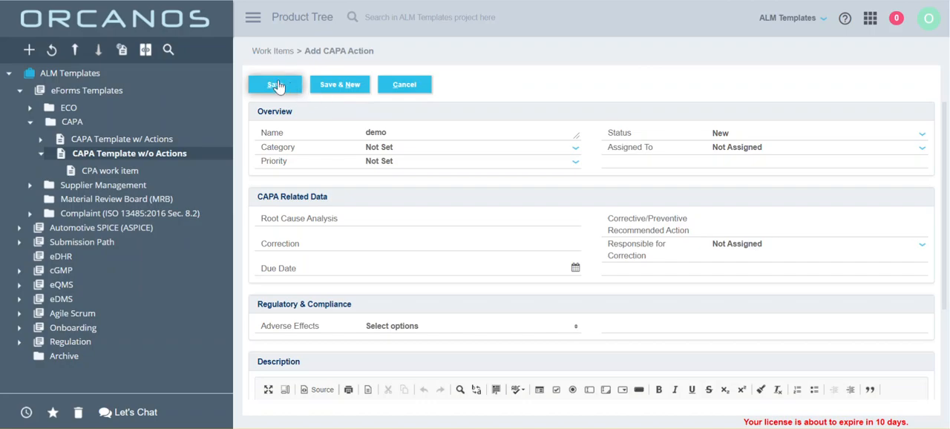
{"action": "left_click", "coordinate": [276, 84]}
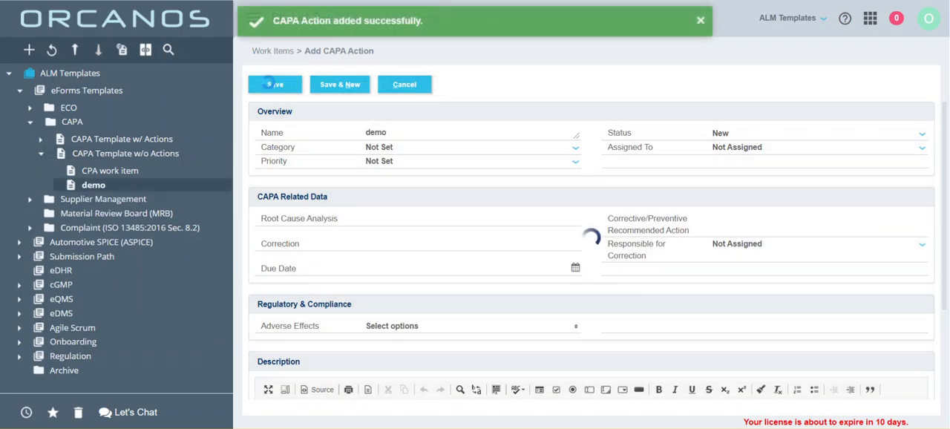
{"action": "left_click", "coordinate": [274, 84]}
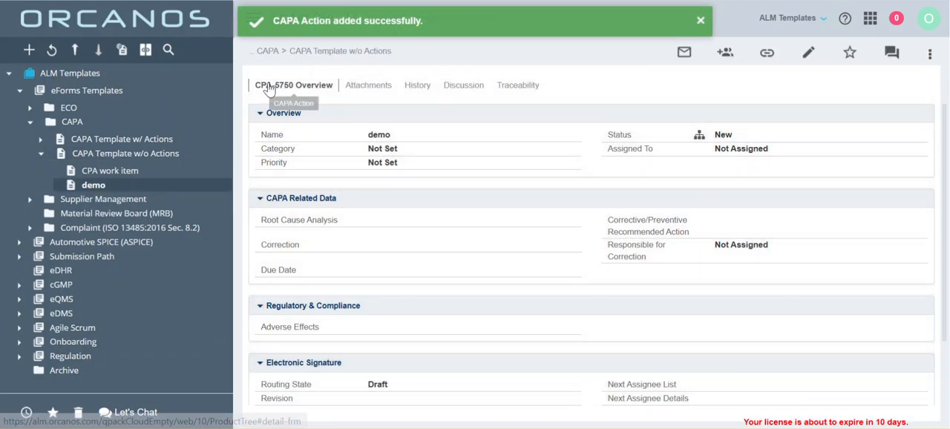
{"action": "left_click", "coordinate": [700, 21]}
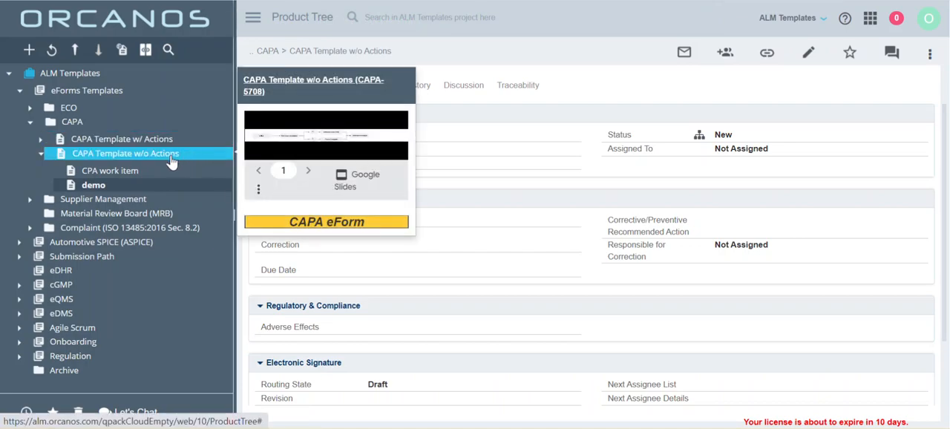
Add and save a second CAPA Action 'demo2' (CPA-5751) under the template
{"action": "left_click", "coordinate": [126, 153]}
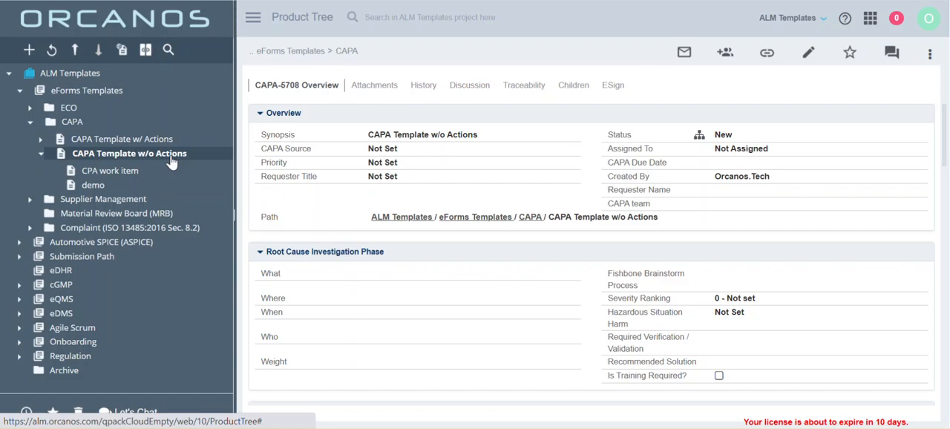
{"action": "right_click", "coordinate": [129, 154]}
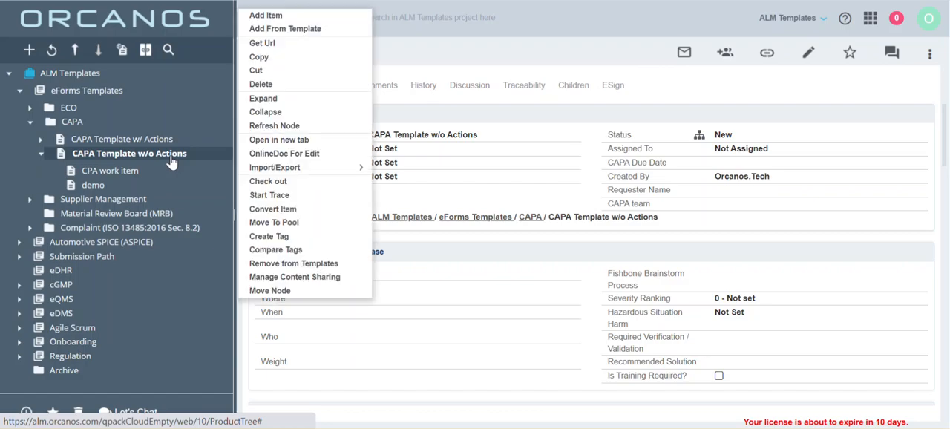
{"action": "mouse_move", "coordinate": [323, 98]}
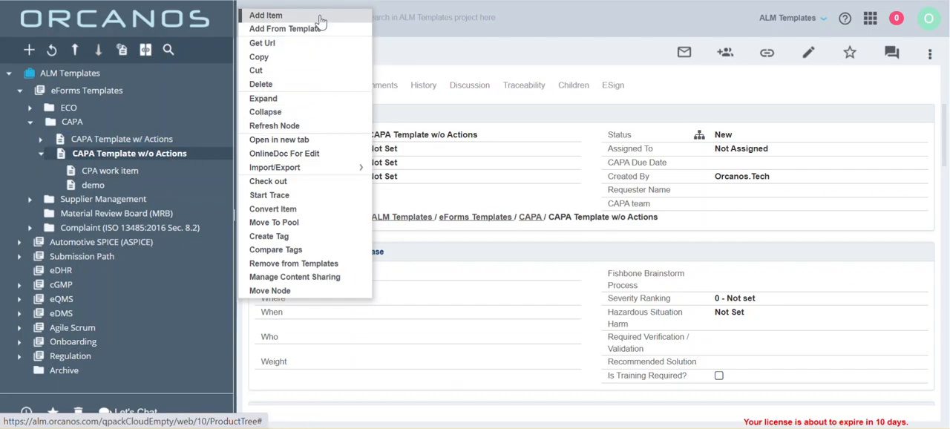
{"action": "mouse_move", "coordinate": [315, 33]}
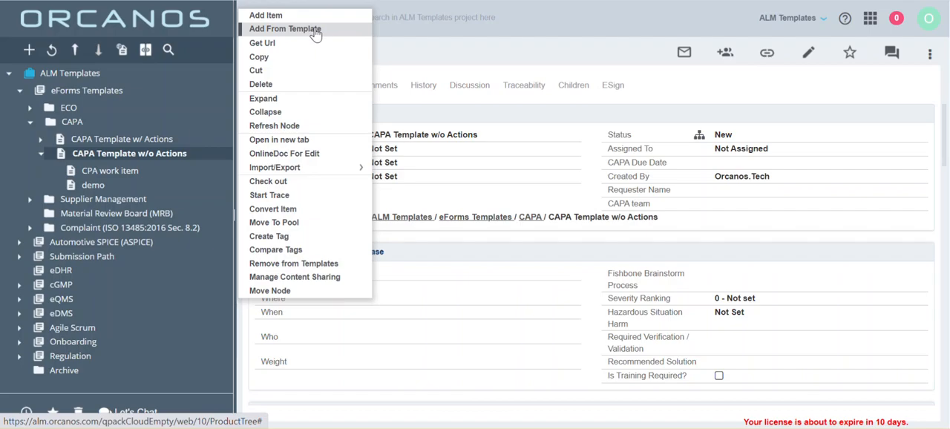
{"action": "mouse_move", "coordinate": [315, 31]}
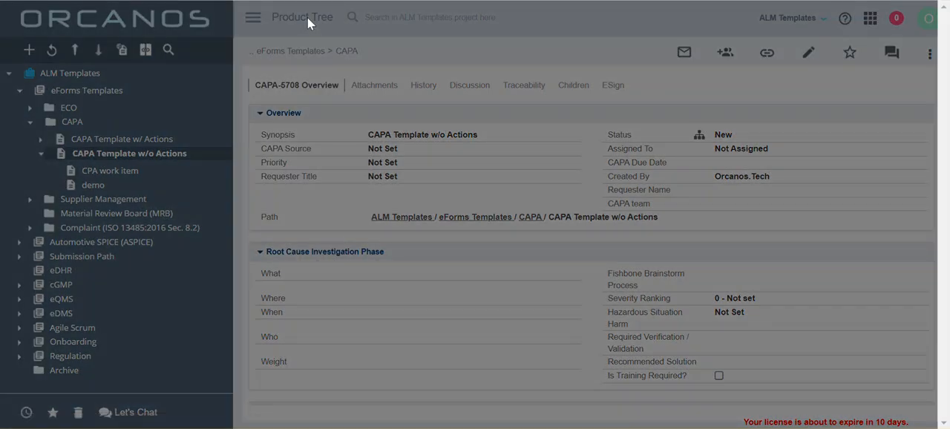
{"action": "left_click", "coordinate": [28, 49]}
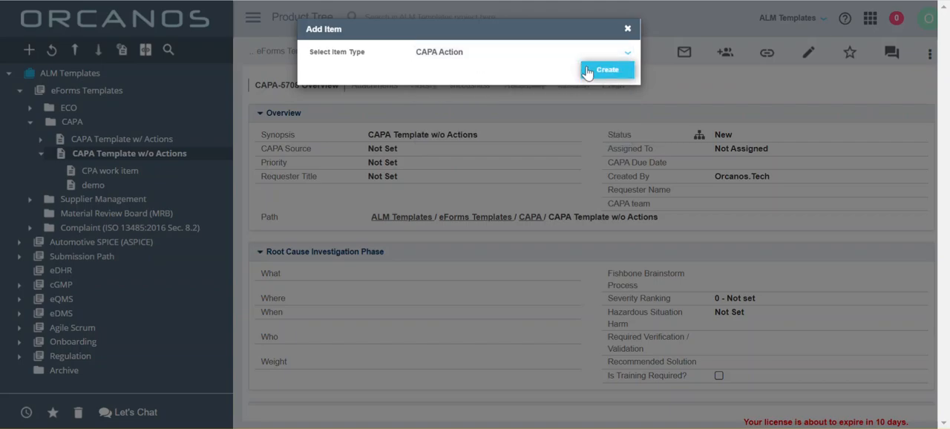
{"action": "left_click", "coordinate": [607, 69]}
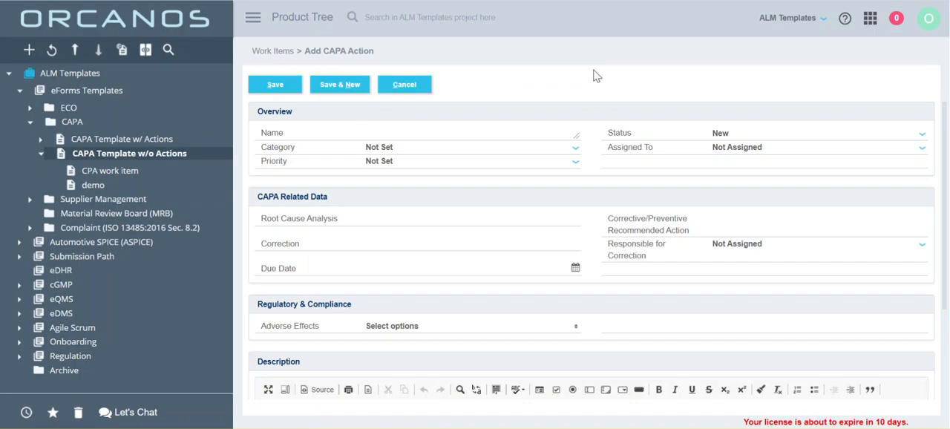
{"action": "type", "text": "demo2"}
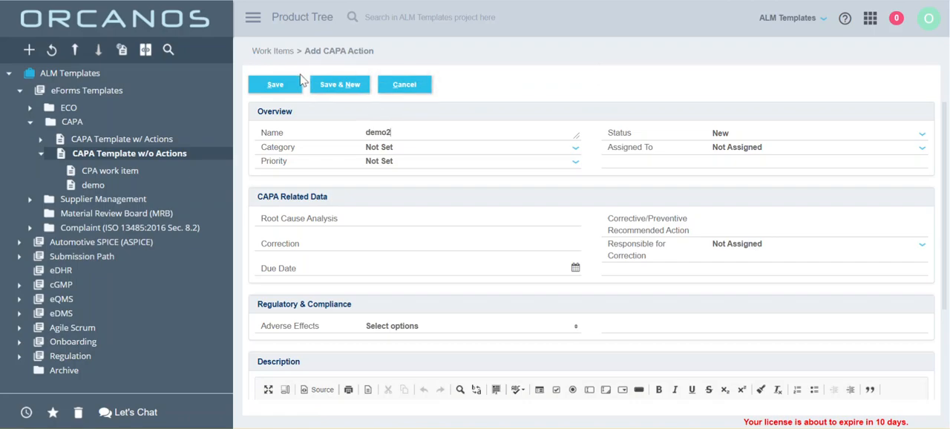
{"action": "left_click", "coordinate": [275, 84]}
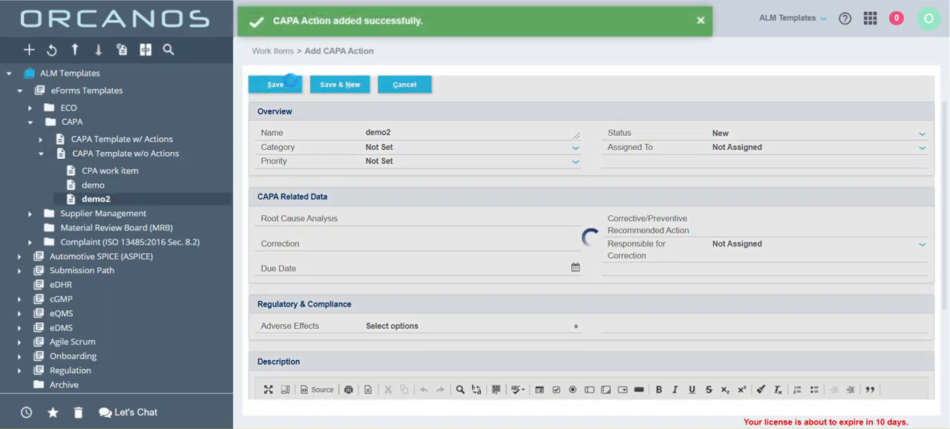
{"action": "left_click", "coordinate": [275, 83]}
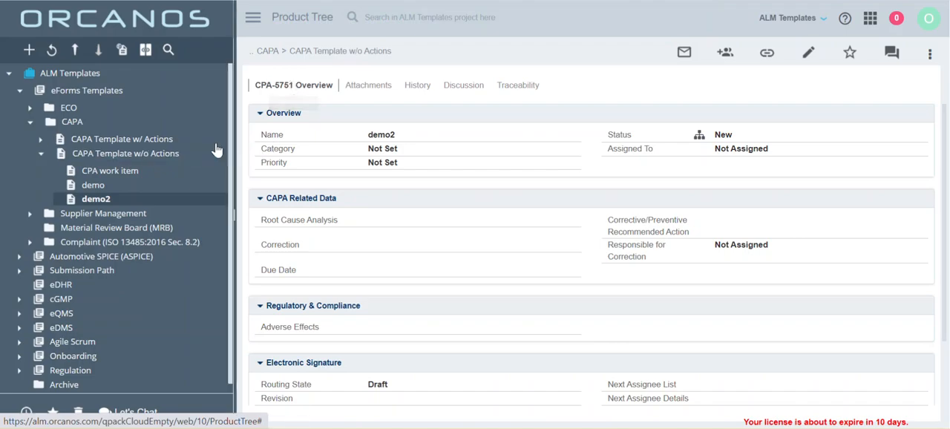
Show the Children tab of CAPA Template w/o Actions
{"action": "left_click", "coordinate": [126, 153]}
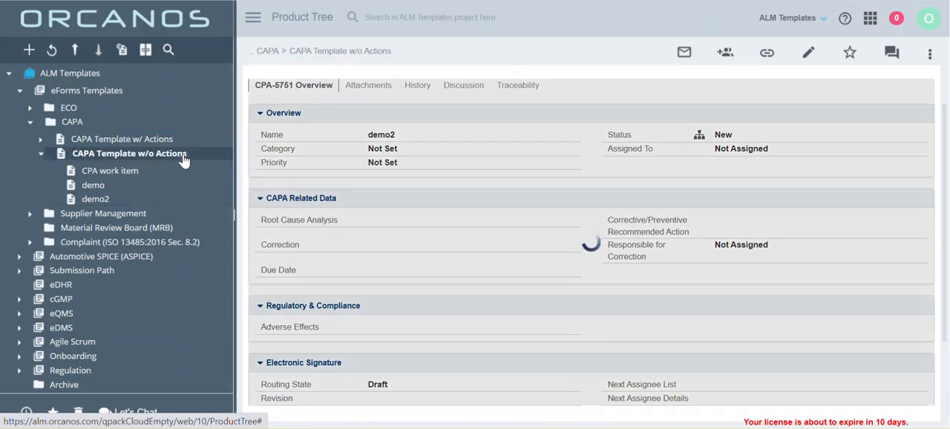
{"action": "left_click", "coordinate": [128, 153]}
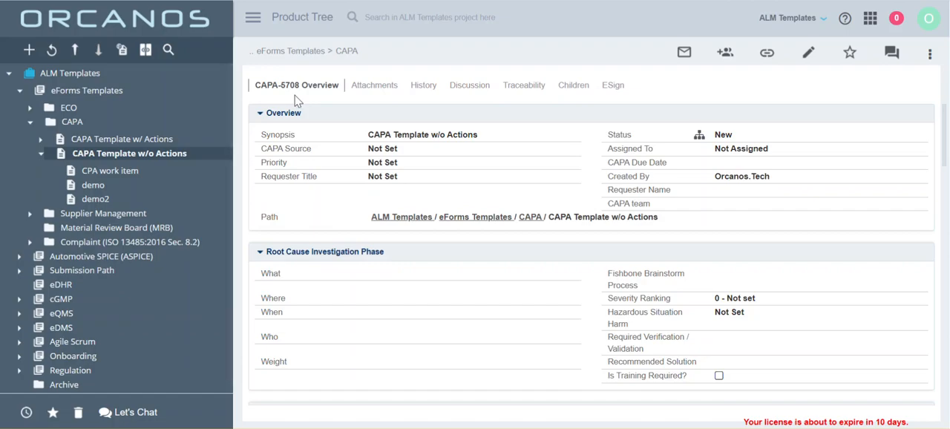
{"action": "mouse_move", "coordinate": [607, 106]}
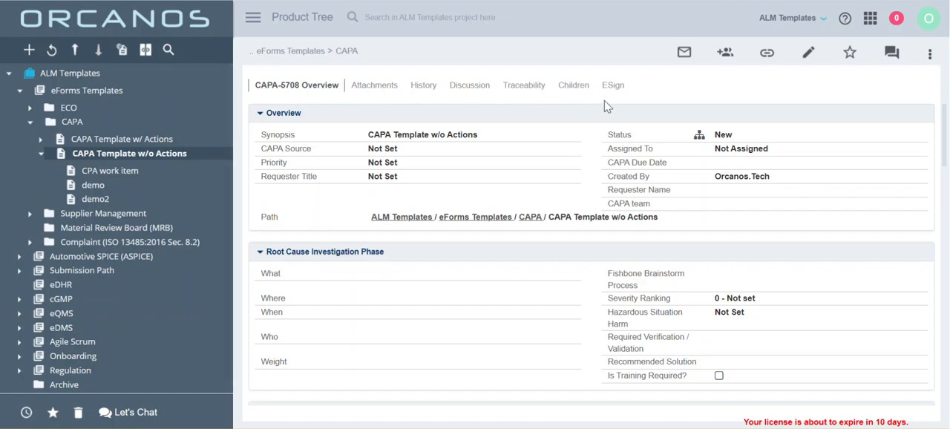
{"action": "mouse_move", "coordinate": [574, 85]}
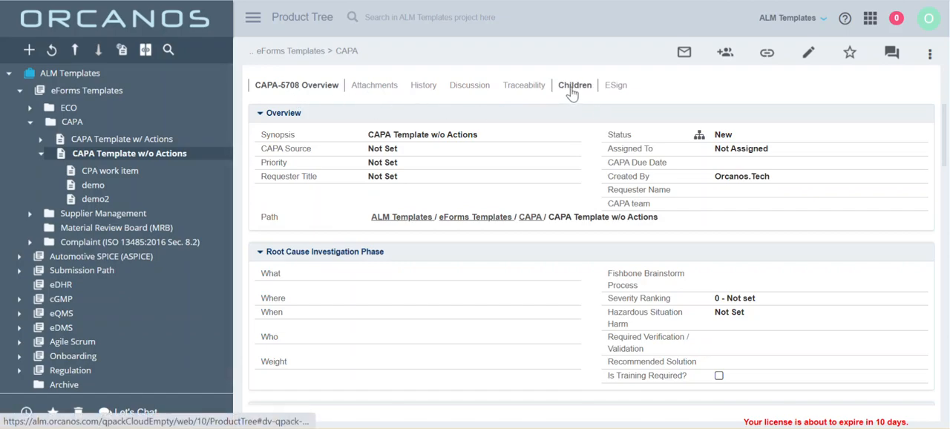
{"action": "left_click", "coordinate": [574, 85]}
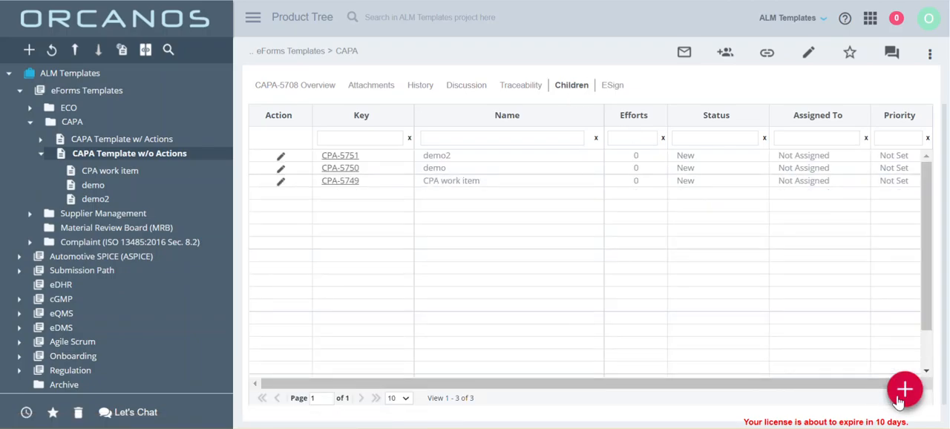
Add a child CAPA Action named 'demo3' (CPA-5752) and save it
{"action": "left_click", "coordinate": [904, 387]}
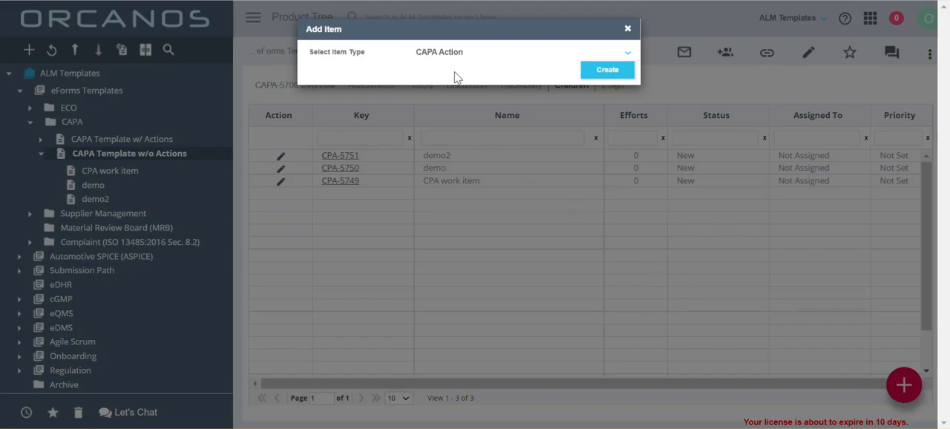
{"action": "left_click", "coordinate": [607, 69]}
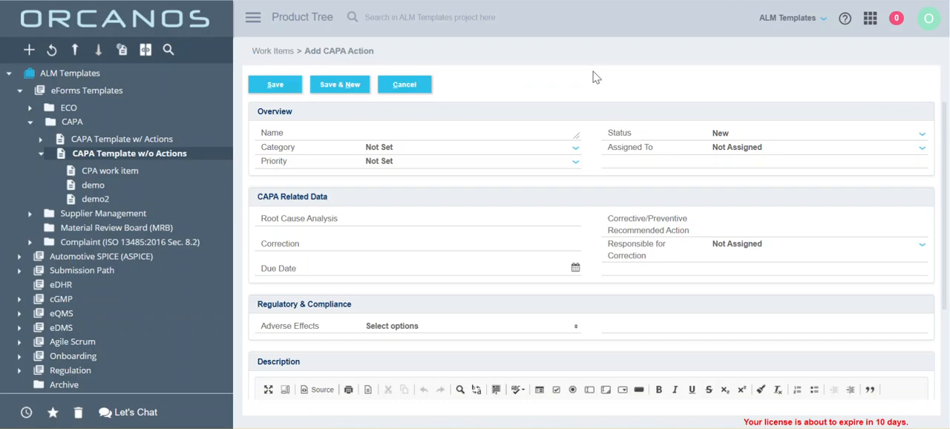
{"action": "type", "text": "demo3"}
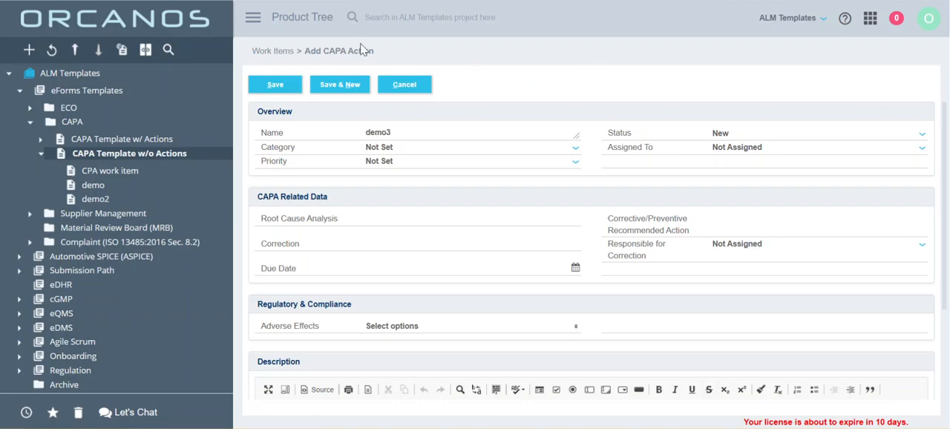
{"action": "left_click", "coordinate": [275, 84]}
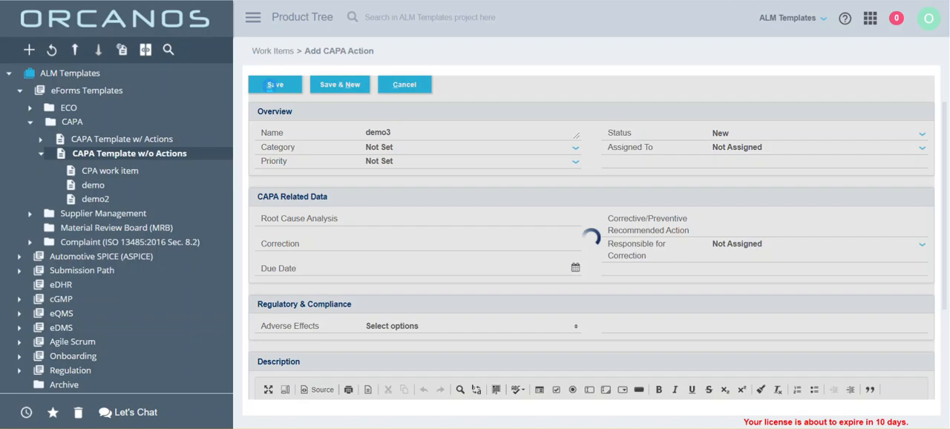
{"action": "left_click", "coordinate": [275, 84]}
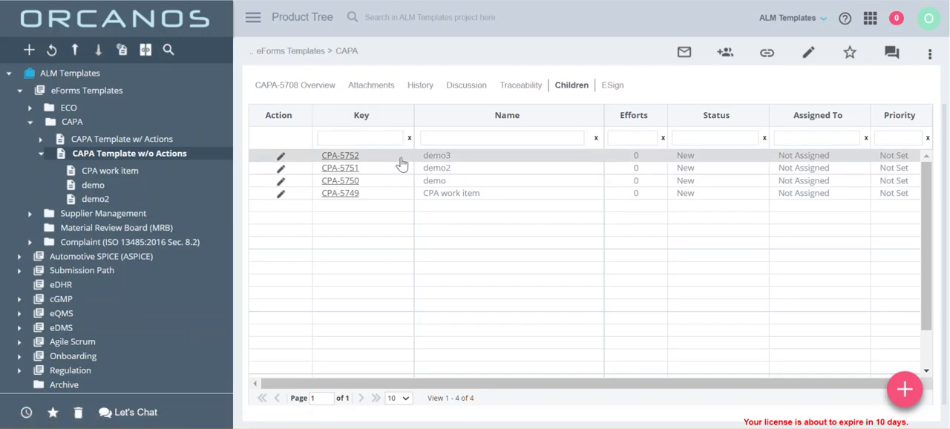
Refresh the product tree and check the demo2 and demo3 nodes under the template
{"action": "left_click", "coordinate": [121, 139]}
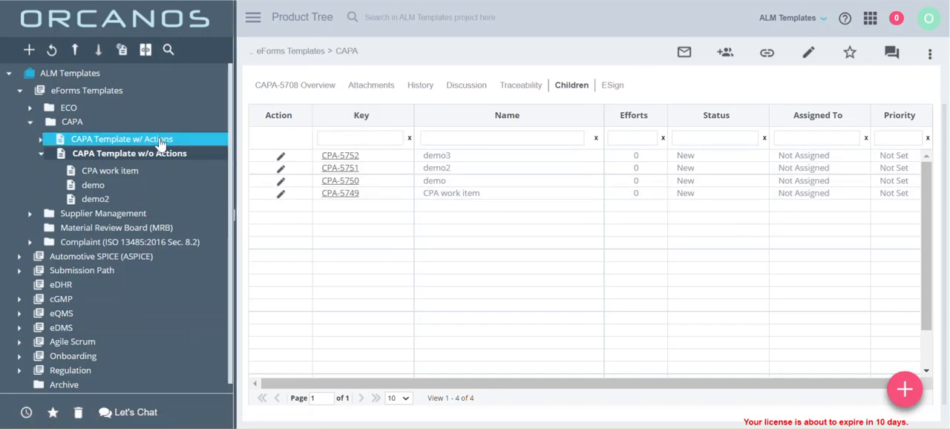
{"action": "left_click", "coordinate": [51, 50]}
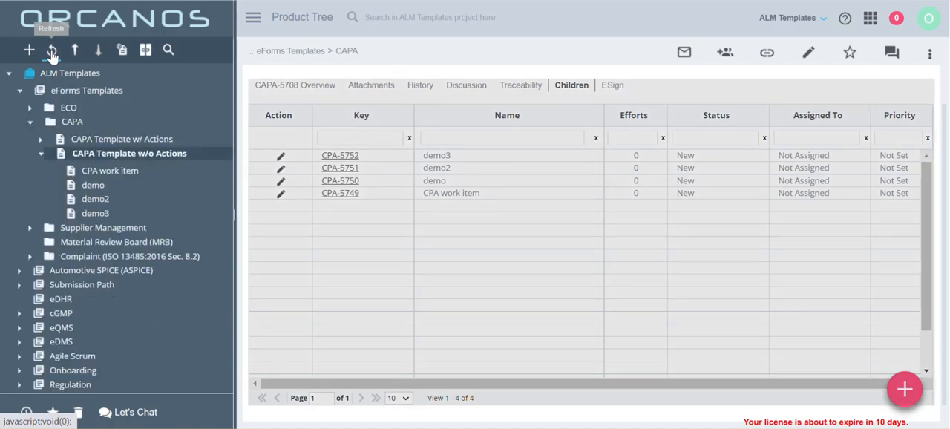
{"action": "left_click", "coordinate": [96, 213]}
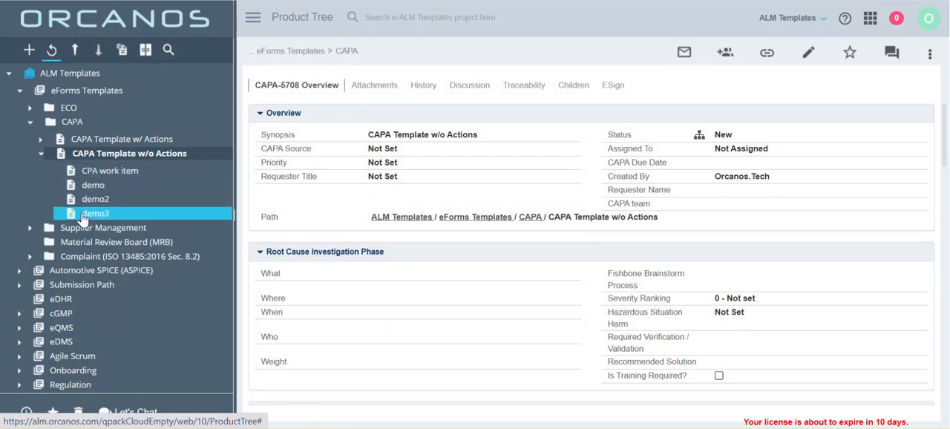
{"action": "left_click", "coordinate": [95, 198]}
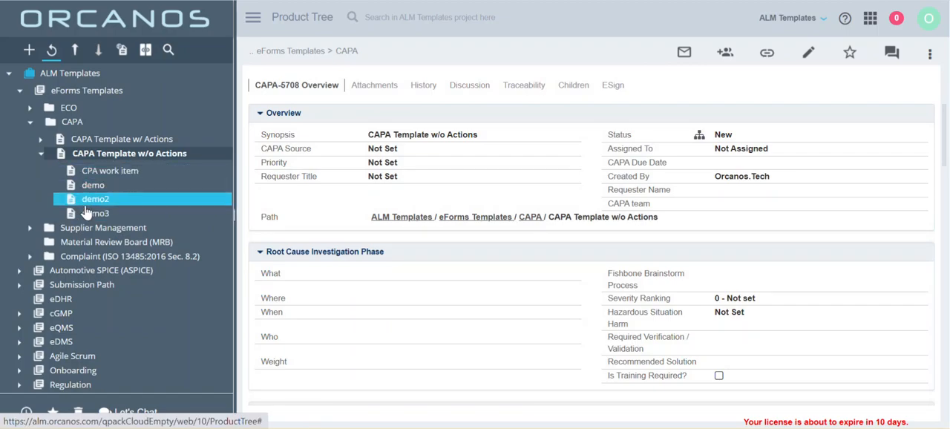
{"action": "left_click", "coordinate": [96, 213]}
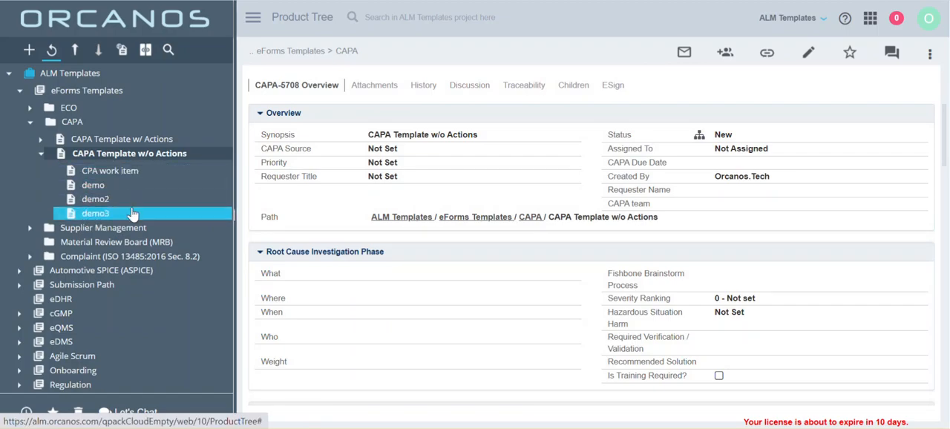